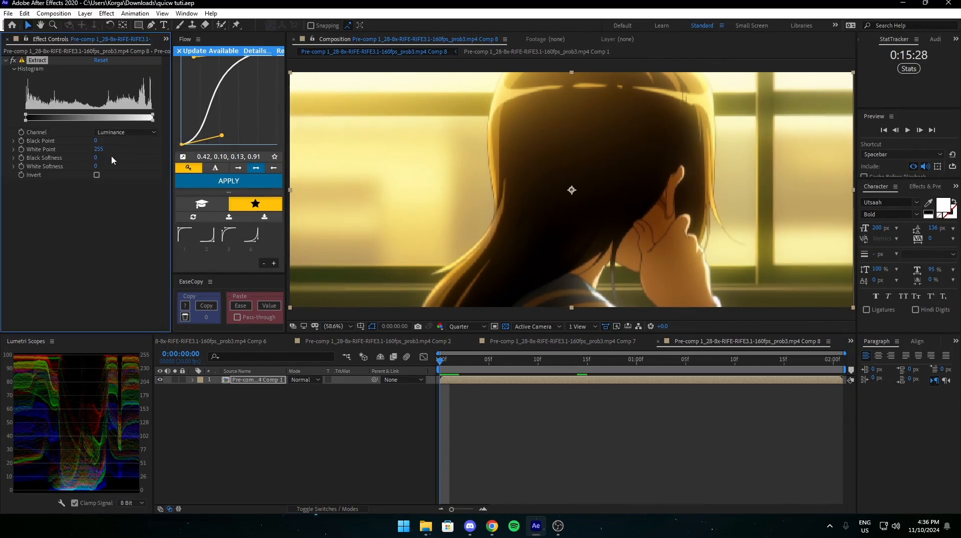
{"action": "mouse_move", "coordinate": [94, 141]}
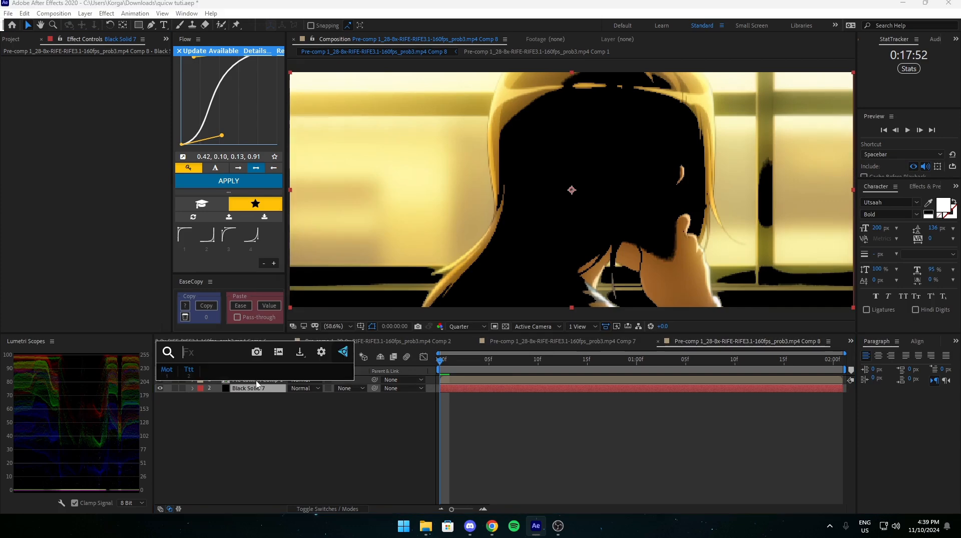
- Search Effects & Presets for 'uni.vhs' to find the Universe VHS effect for the solid
{"action": "type", "text": "uni.vhs"}
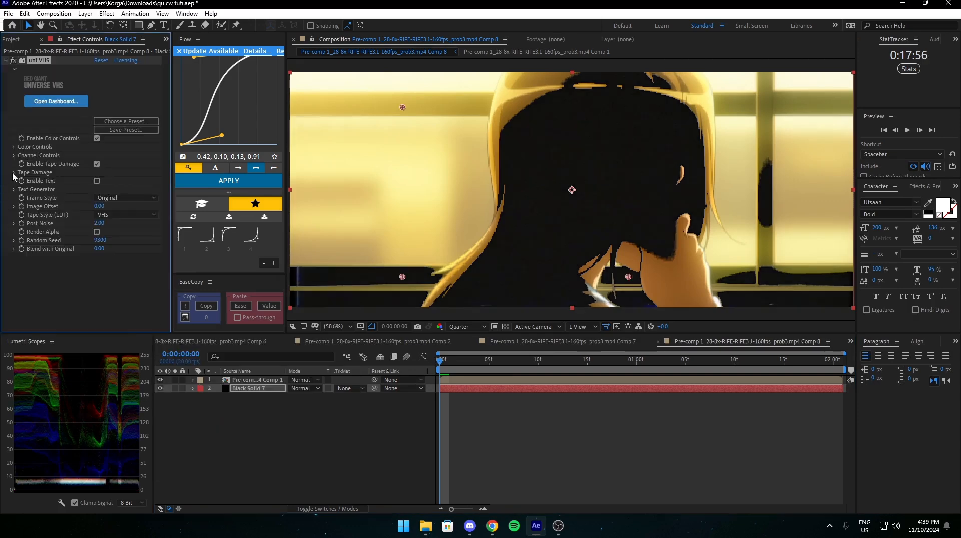
- Set the Universe VHS Tape Noise Type to Very Bad Tracking and save the project
{"action": "left_click", "coordinate": [125, 180]}
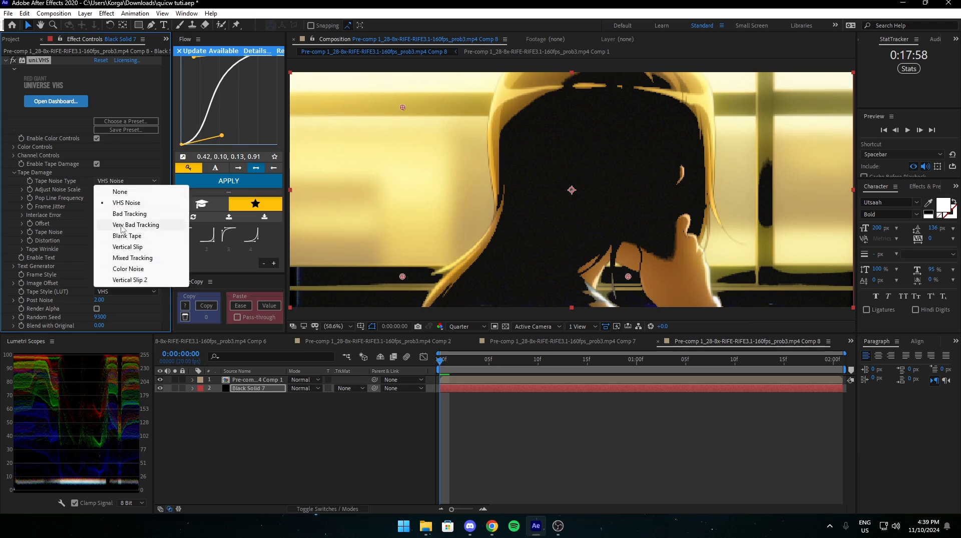
{"action": "left_click", "coordinate": [136, 225]}
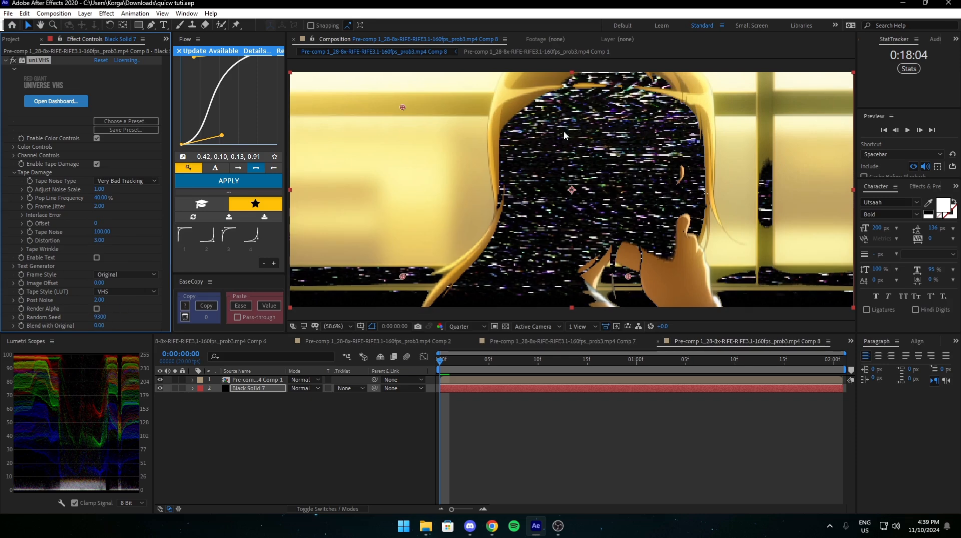
{"action": "key", "text": "ctrl+s"}
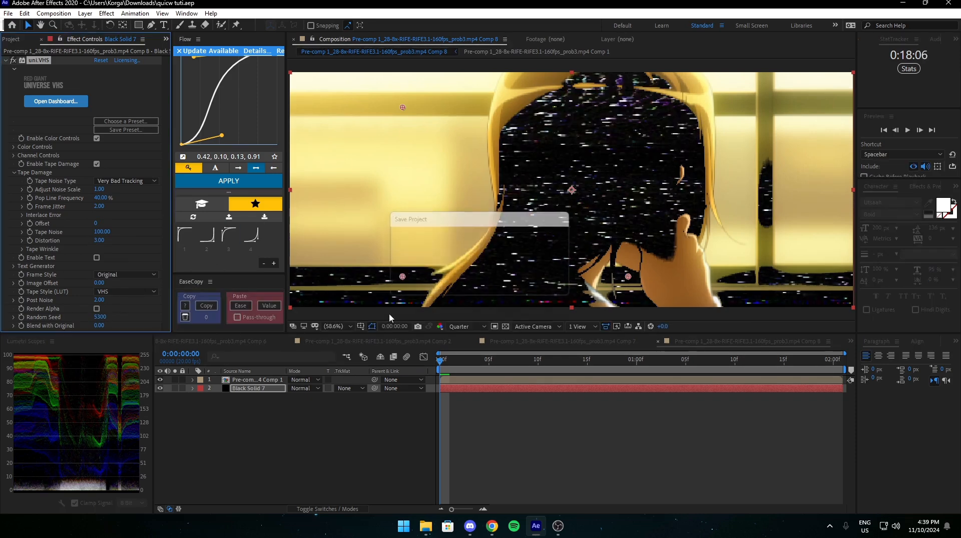